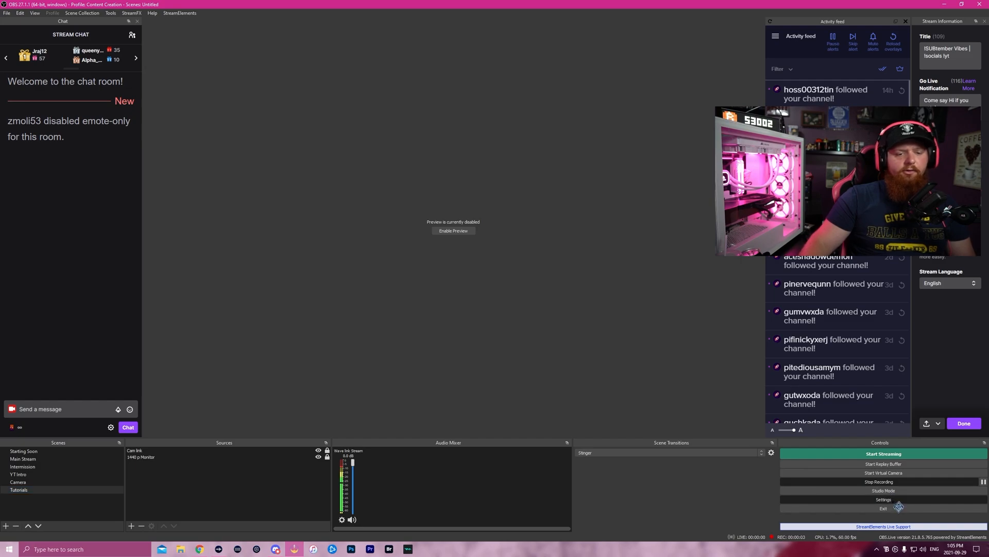
# Review the Output settings and the Video page's base canvas and output resolution.
pyautogui.click(884, 499)
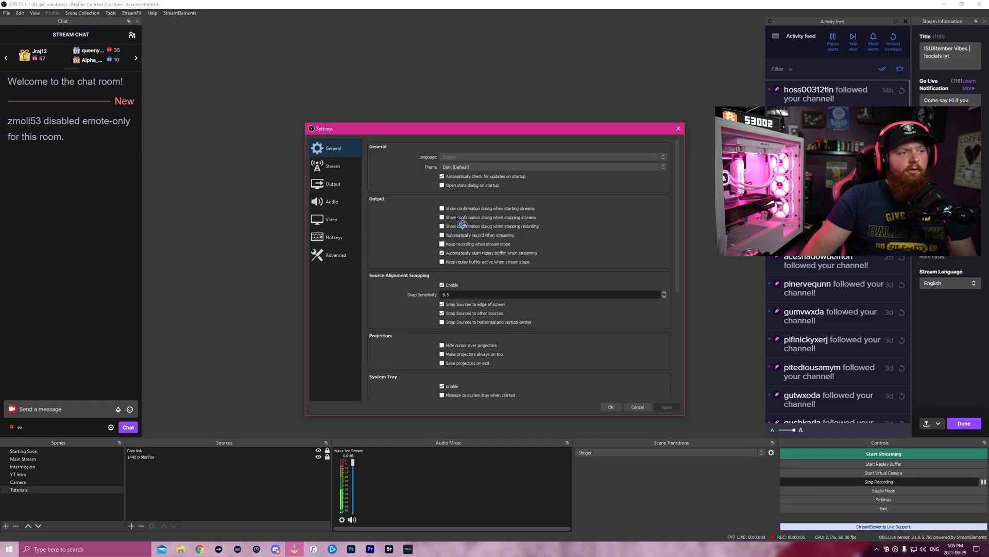
pyautogui.click(333, 184)
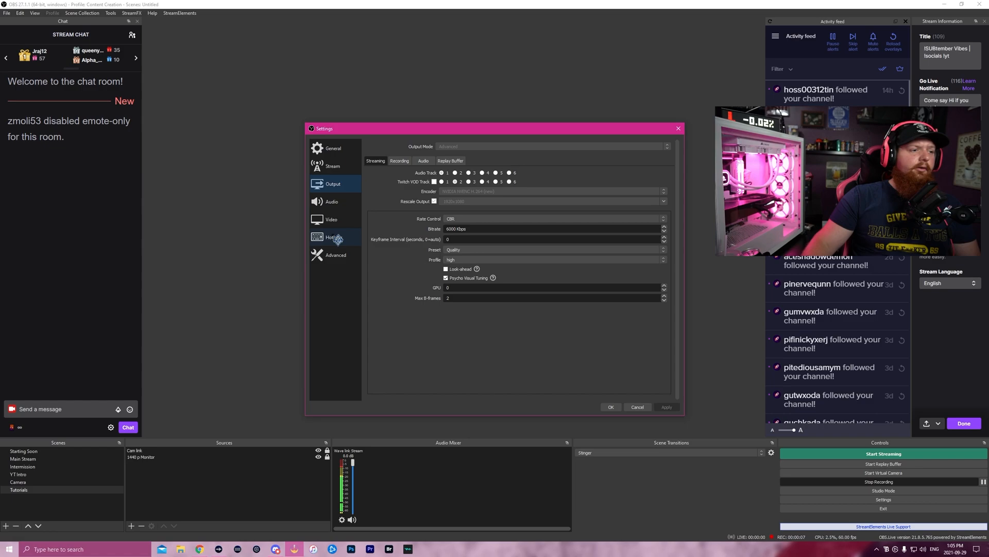
pyautogui.click(331, 218)
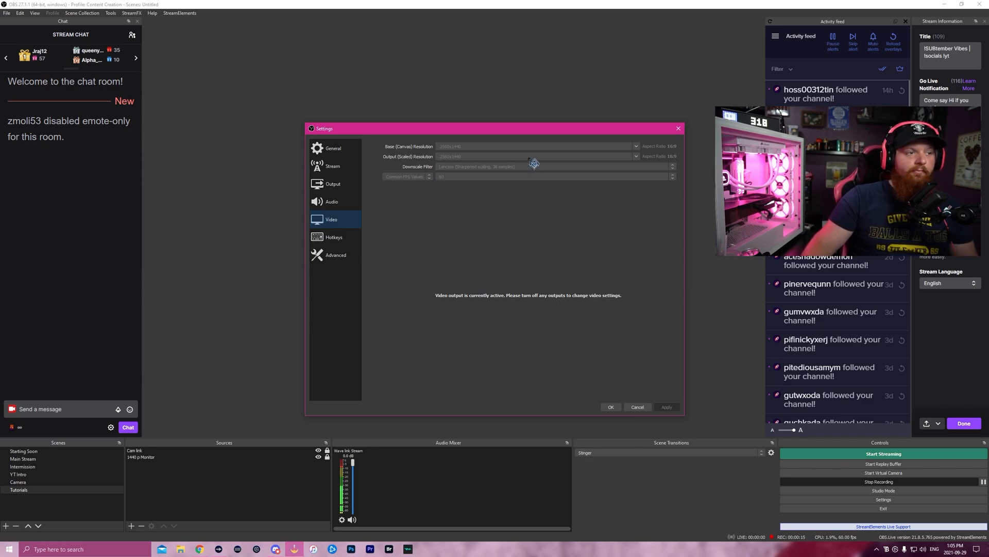
pyautogui.moveTo(481, 164)
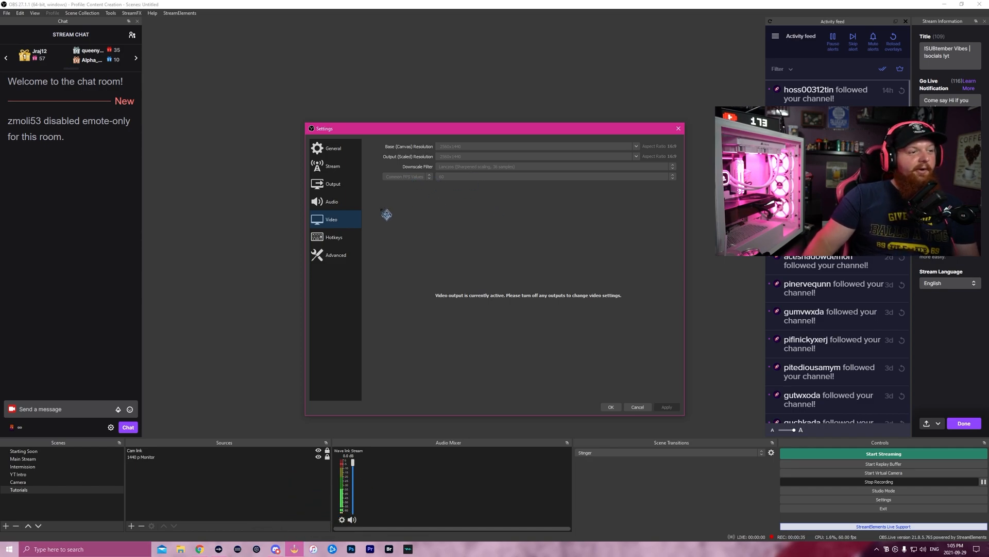
# Review the Recording output settings: CBR rate control, 30000 Kbps bitrate, Quality preset.
pyautogui.click(333, 183)
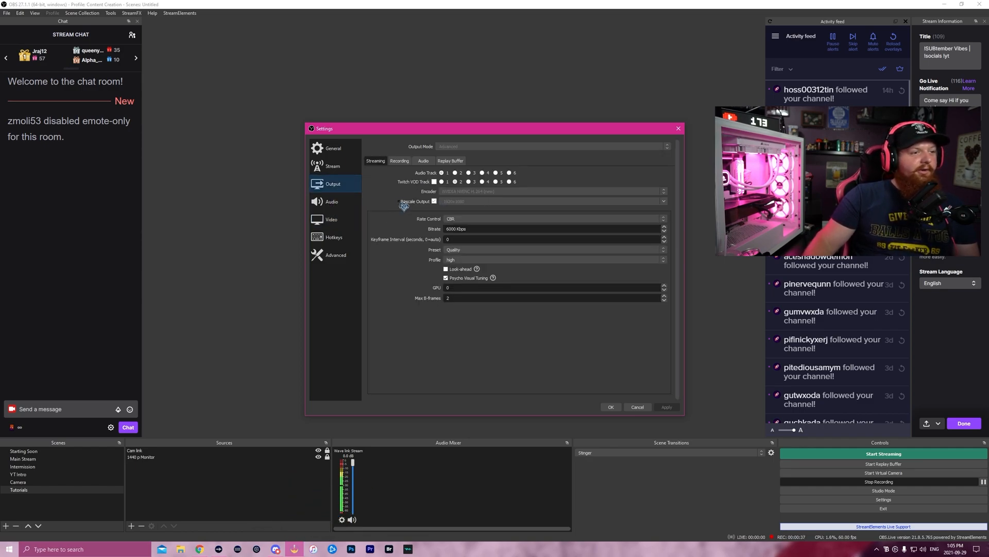
pyautogui.click(399, 161)
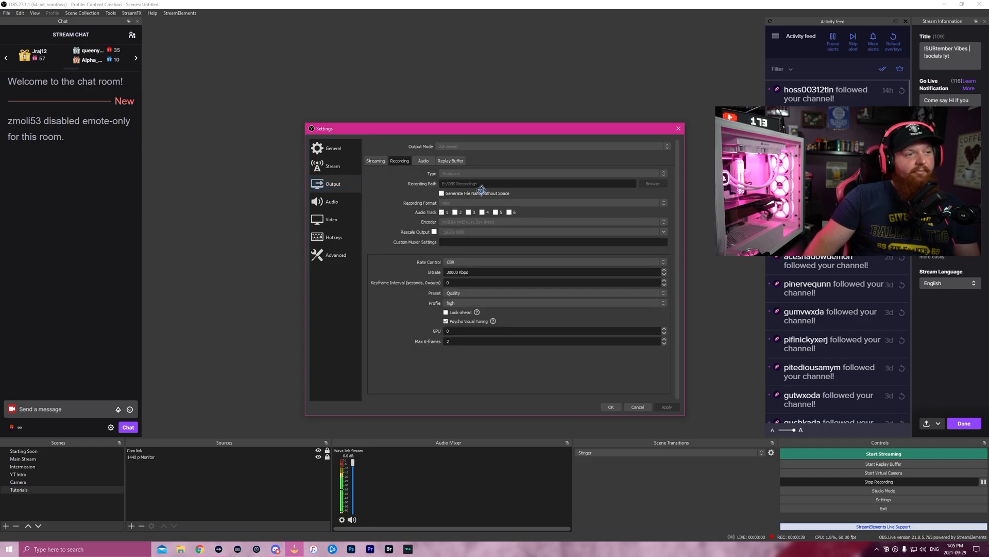
pyautogui.moveTo(454, 223)
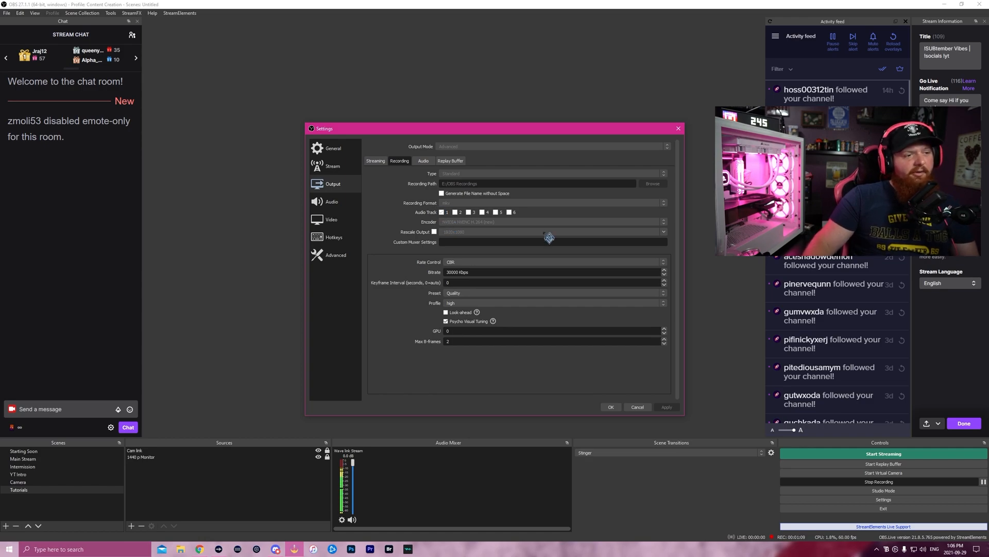
pyautogui.click(553, 271)
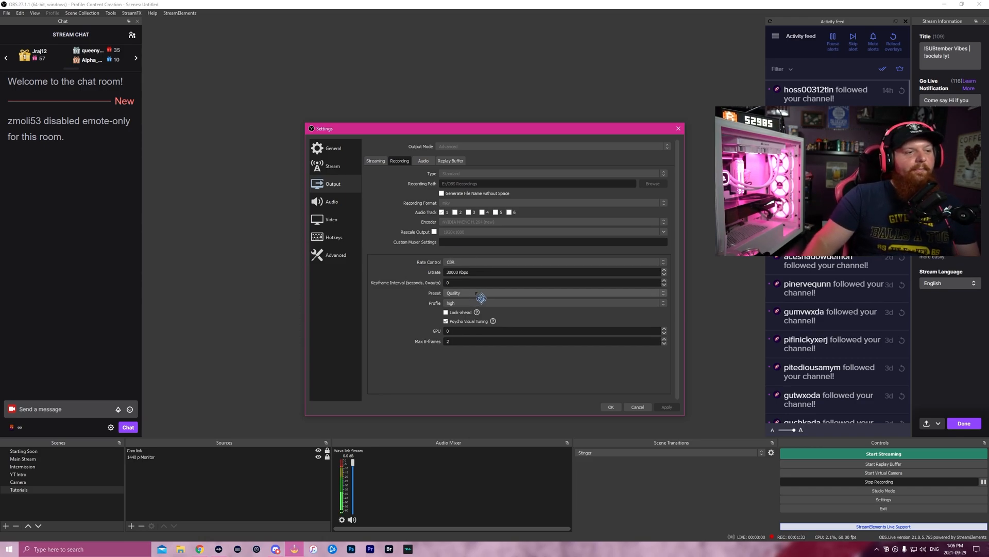
pyautogui.click(553, 292)
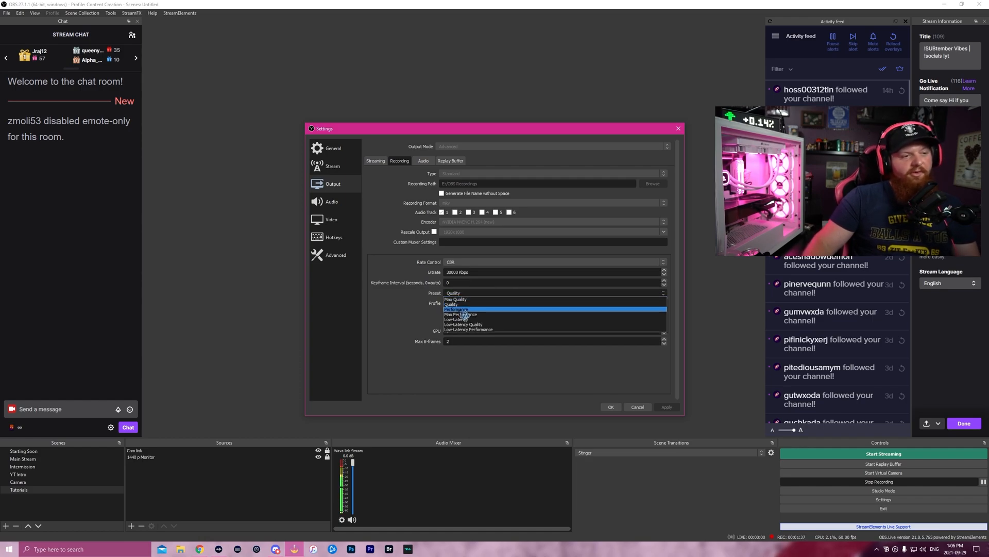
pyautogui.click(451, 303)
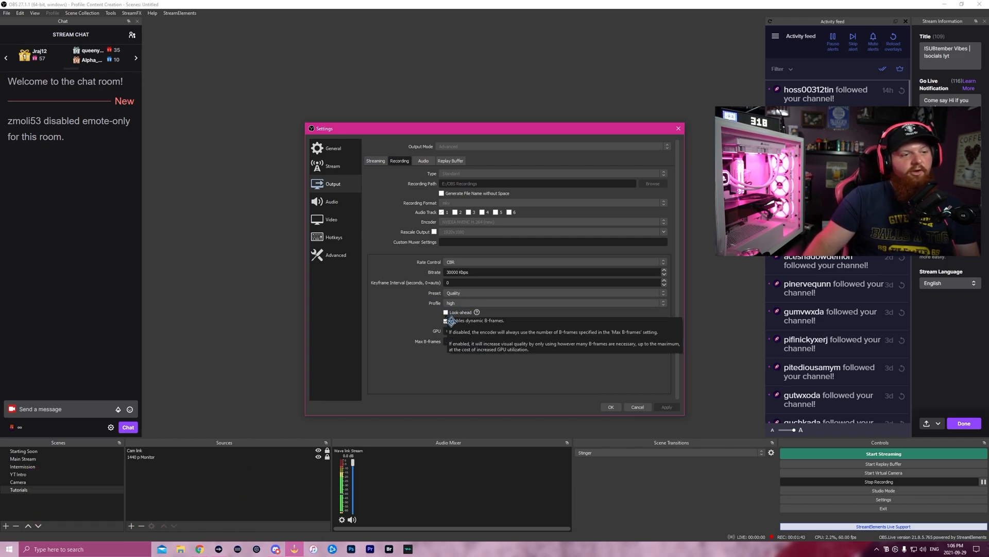
pyautogui.click(446, 321)
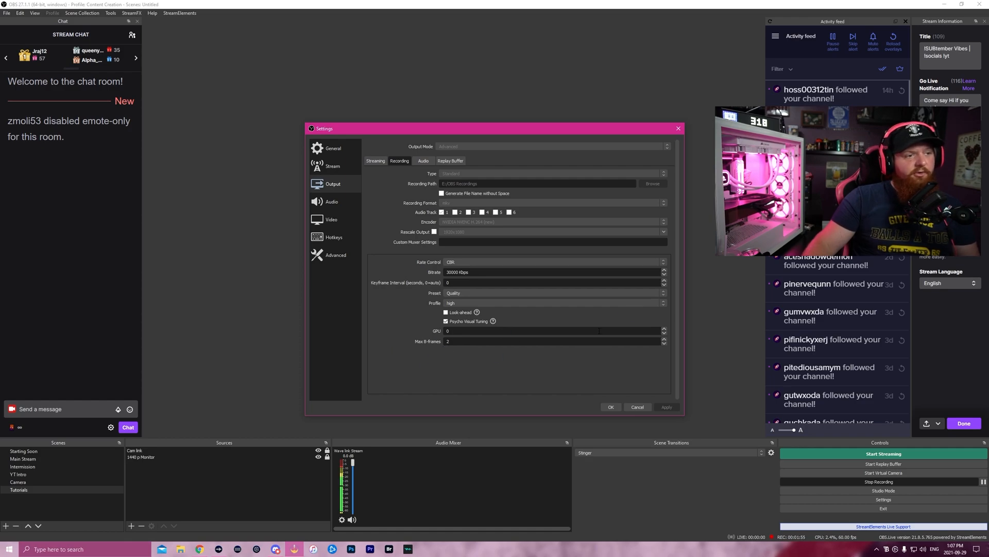
pyautogui.click(424, 161)
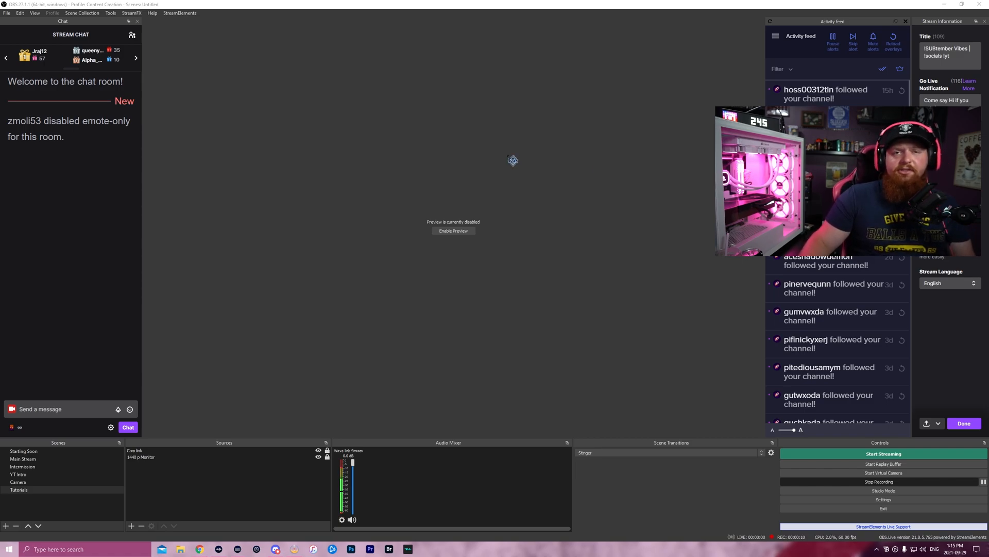
pyautogui.moveTo(504, 162)
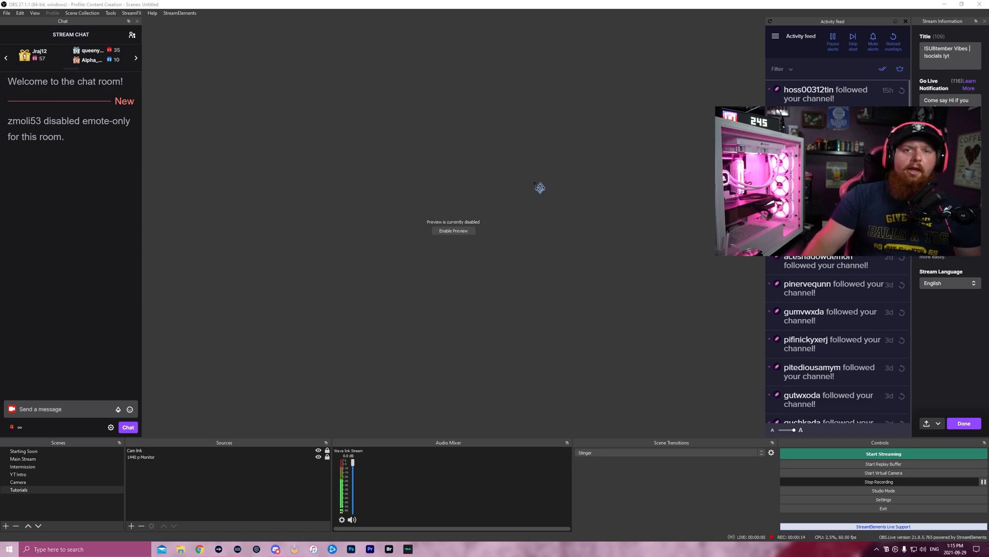
pyautogui.moveTo(502, 138)
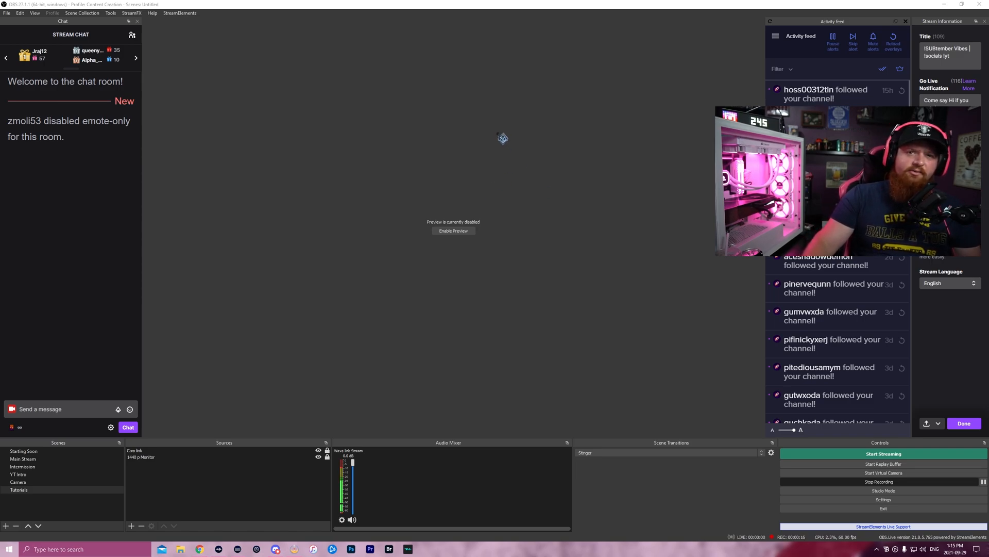